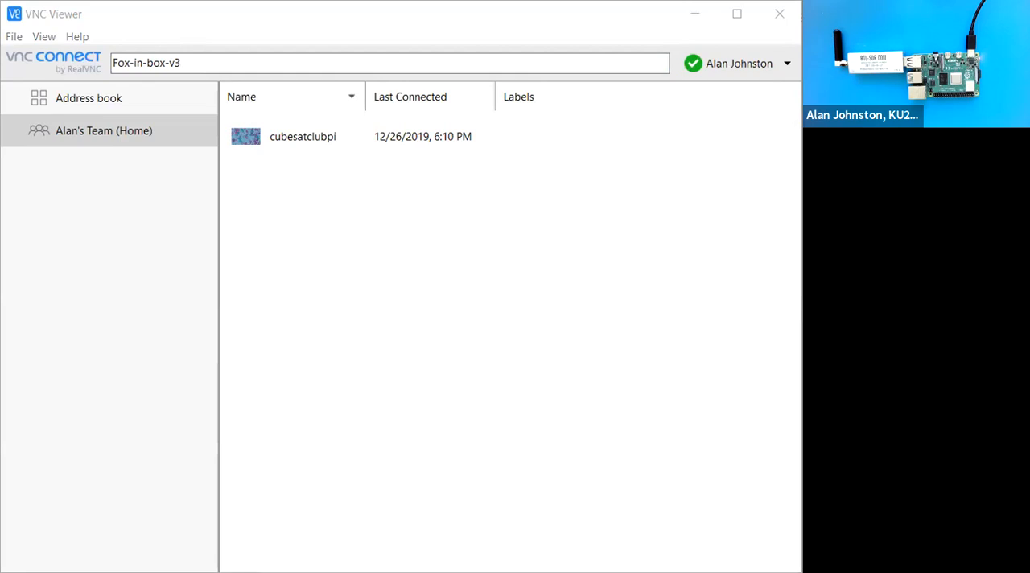
Connect to the saved cubesat Raspberry Pi entry and reach its AMSAT desktop
{"action": "double_click", "coordinate": [303, 135]}
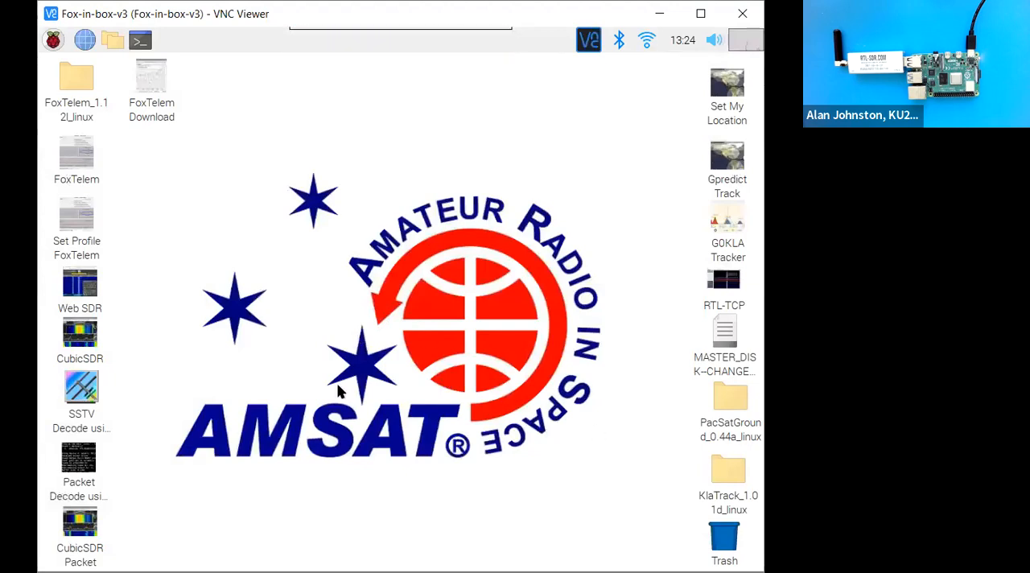
{"action": "mouse_move", "coordinate": [312, 386]}
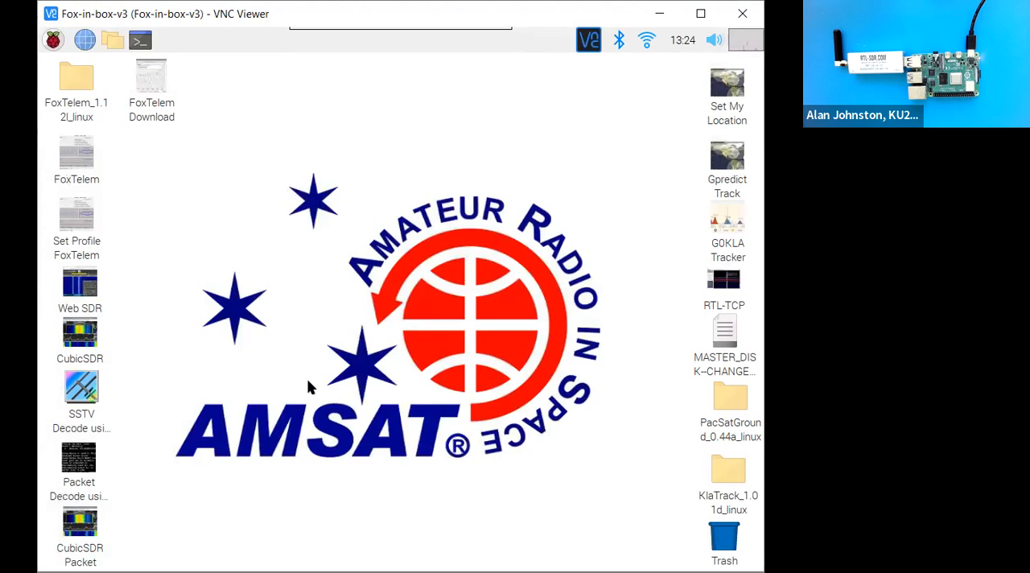
{"action": "mouse_move", "coordinate": [105, 145]}
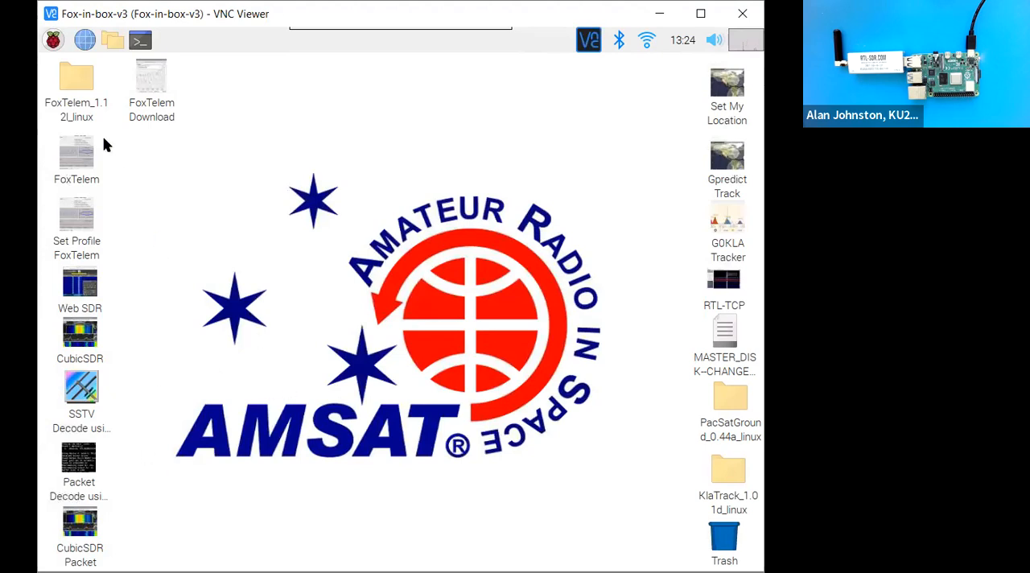
{"action": "mouse_move", "coordinate": [88, 102]}
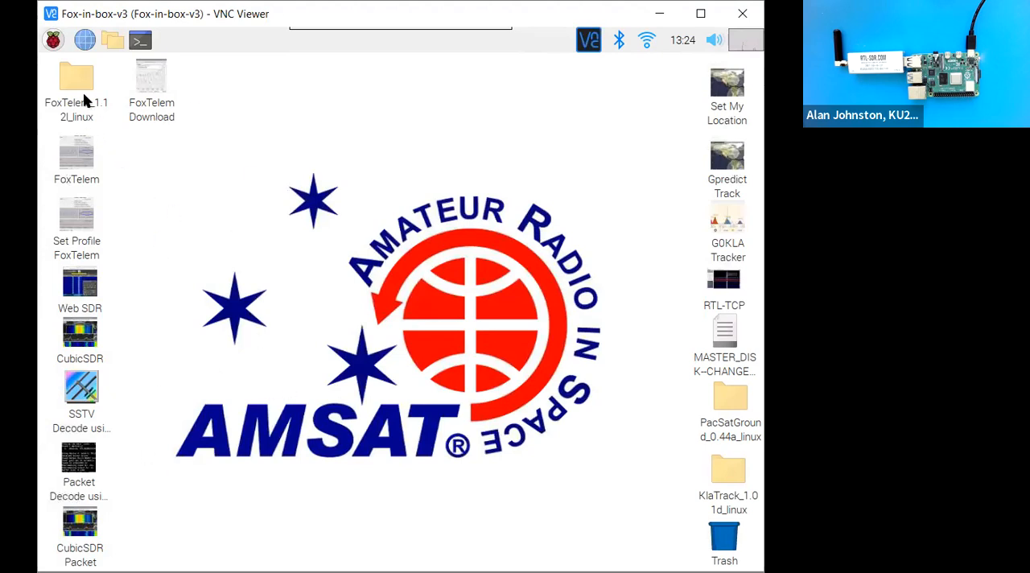
{"action": "mouse_move", "coordinate": [77, 153]}
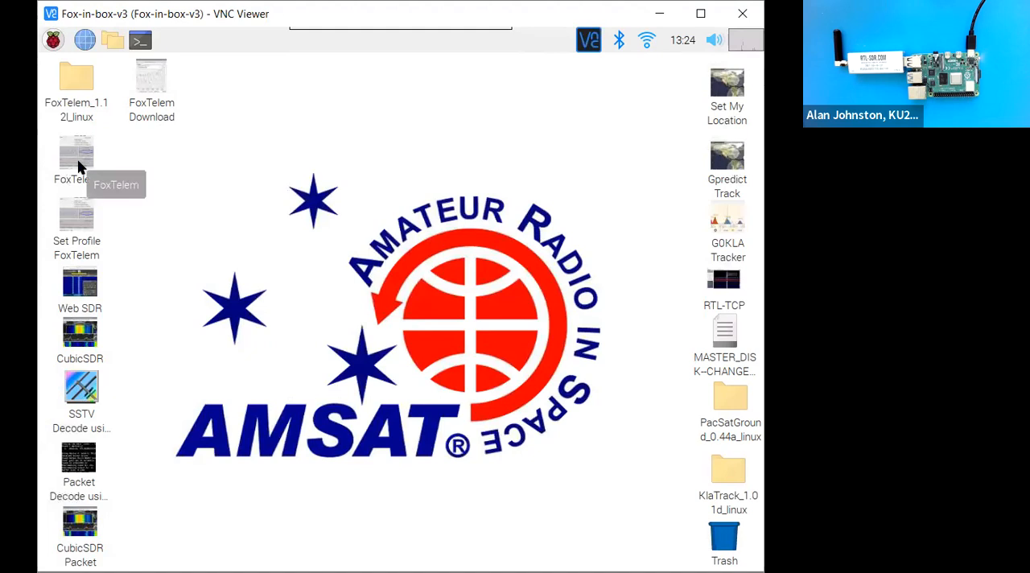
{"action": "mouse_move", "coordinate": [149, 166]}
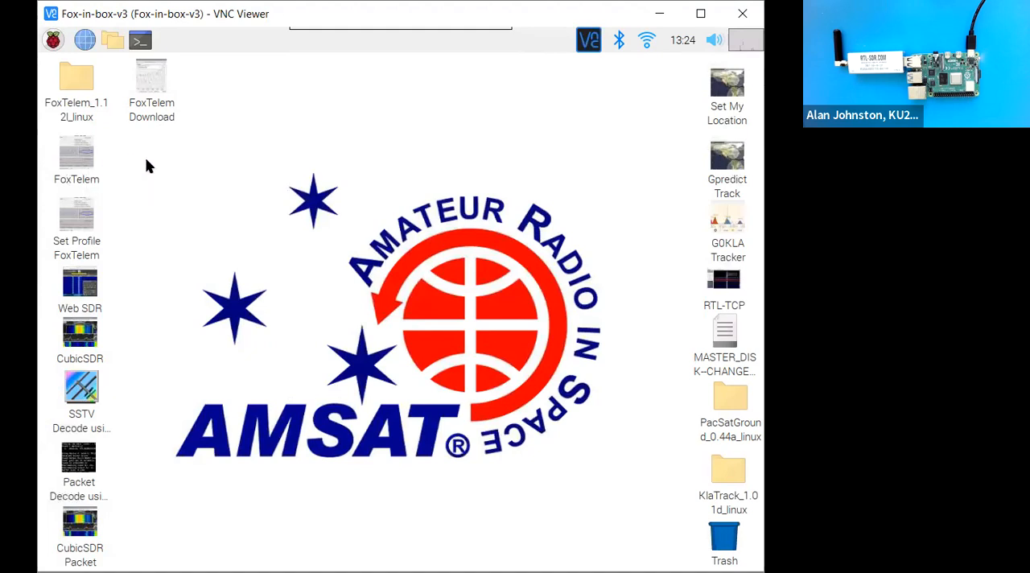
{"action": "mouse_move", "coordinate": [77, 153]}
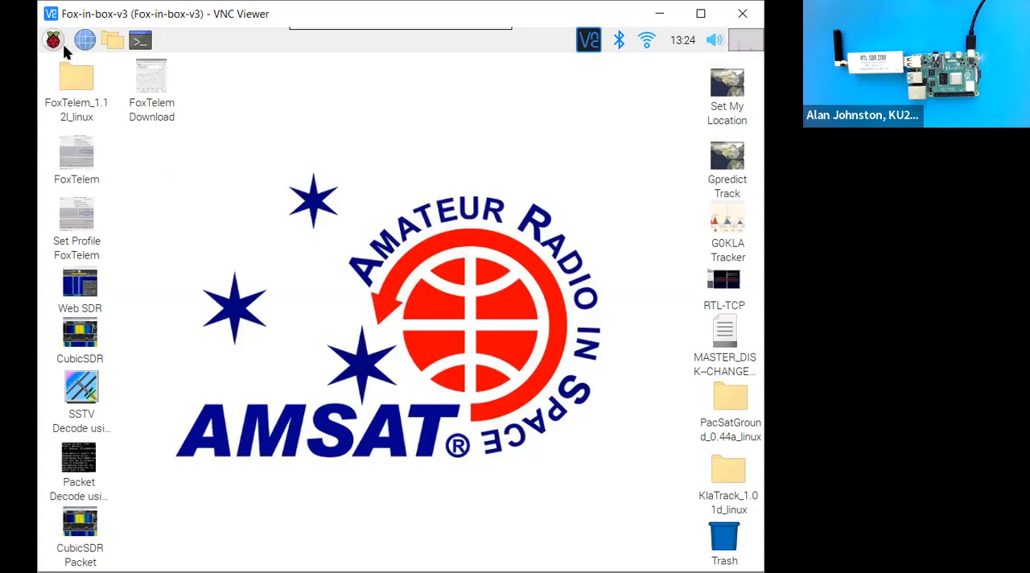
{"action": "left_click", "coordinate": [52, 40]}
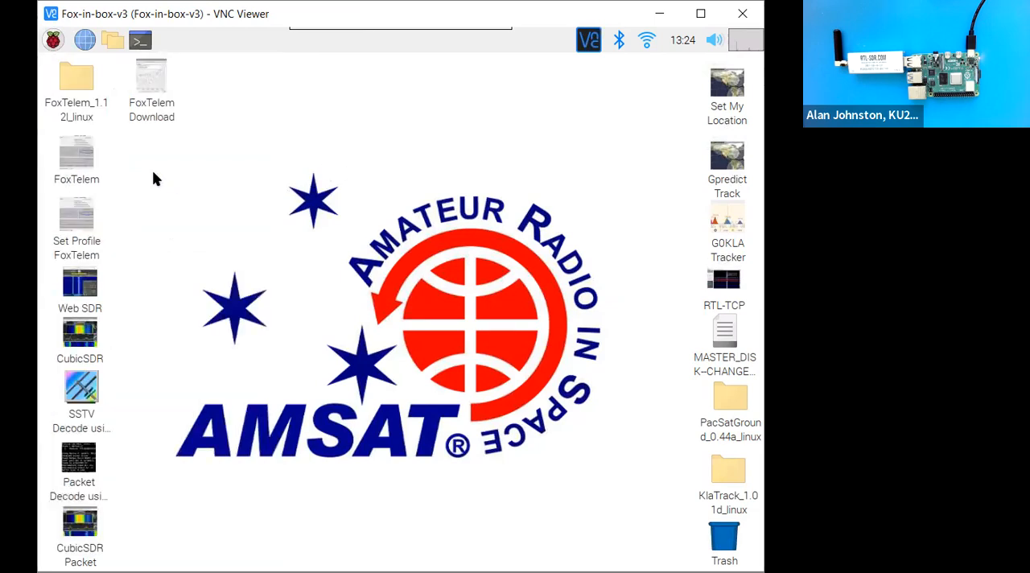
Launch the FoxTelem script and confirm the CubeSatSim AMSAT CubeSat Simulator profile
{"action": "double_click", "coordinate": [77, 153]}
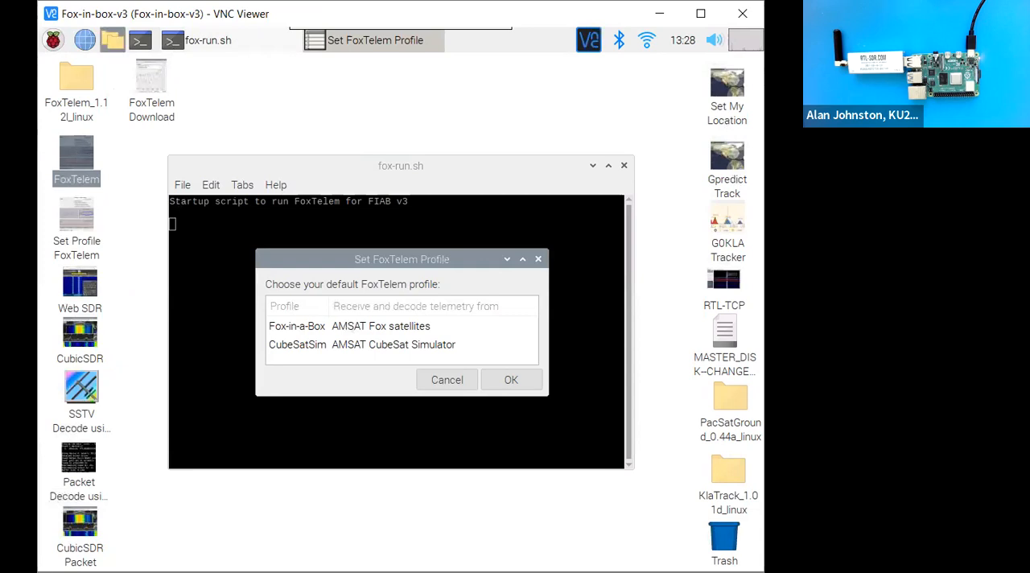
{"action": "mouse_move", "coordinate": [329, 361]}
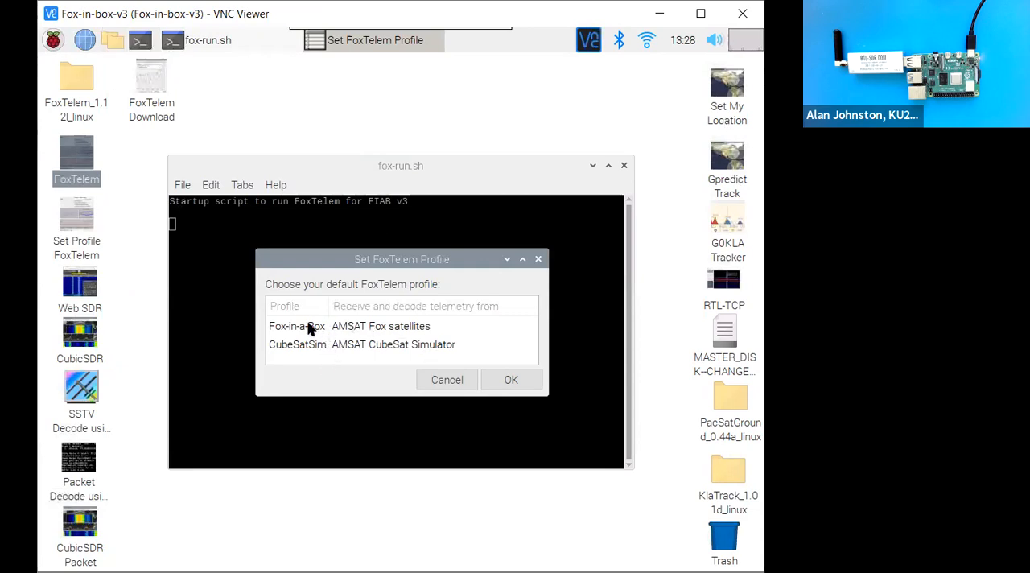
{"action": "mouse_move", "coordinate": [335, 333]}
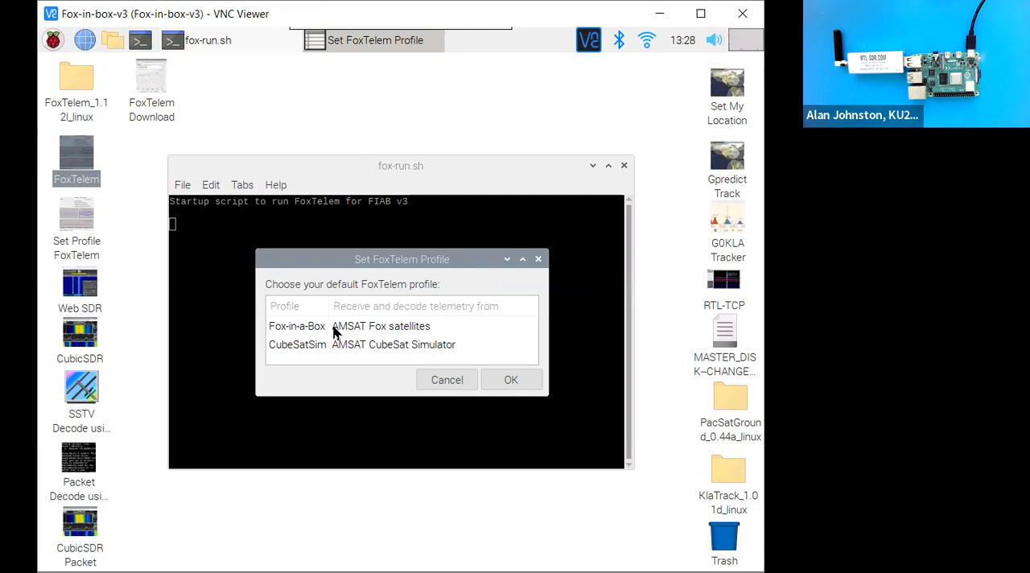
{"action": "mouse_move", "coordinate": [405, 337]}
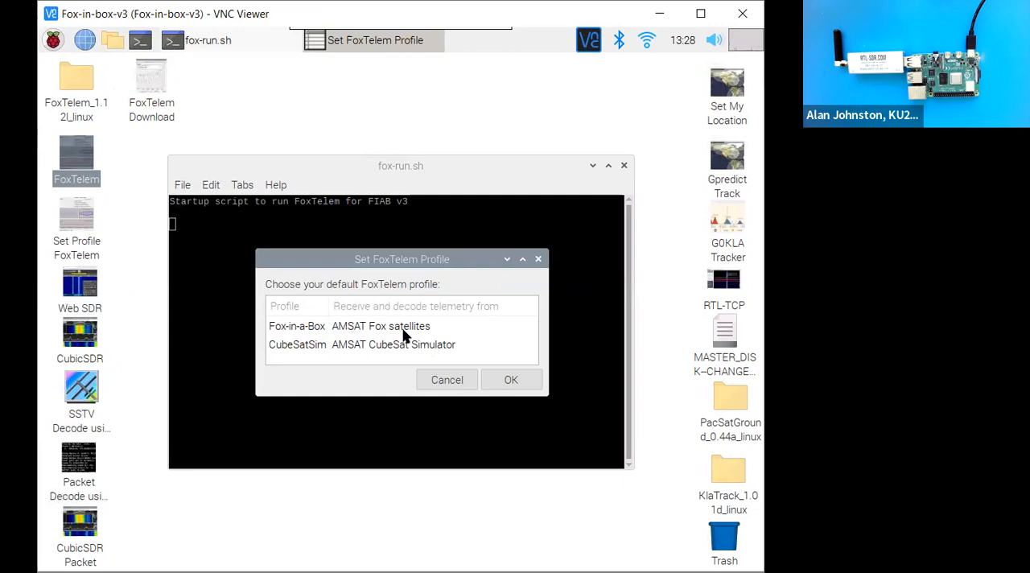
{"action": "mouse_move", "coordinate": [309, 351]}
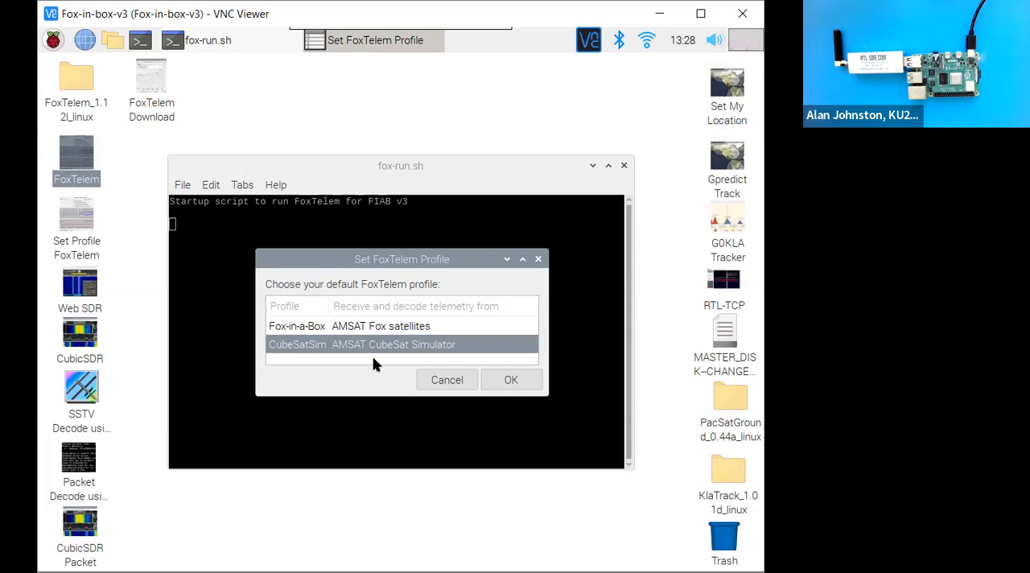
{"action": "mouse_move", "coordinate": [315, 346]}
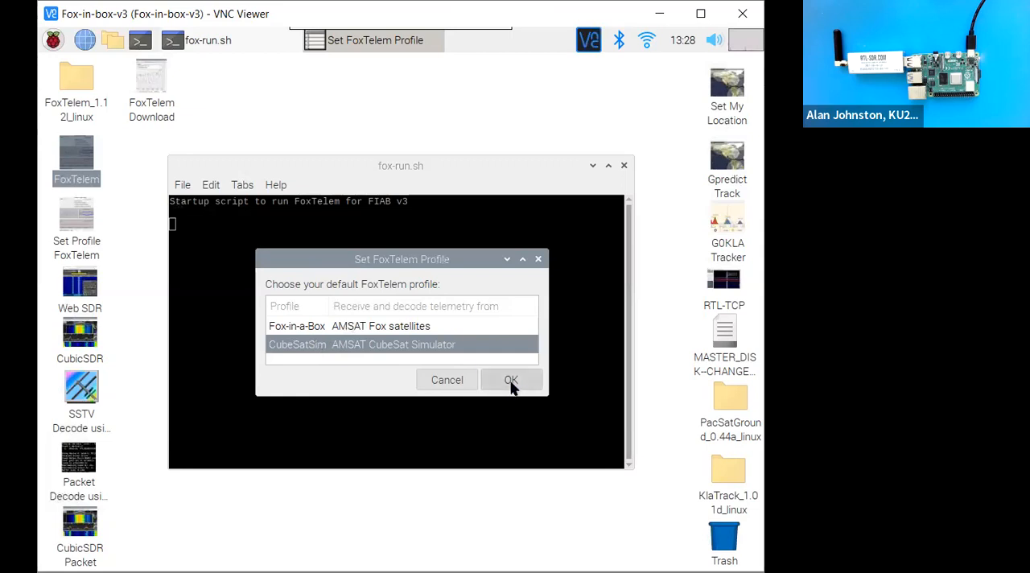
{"action": "left_click", "coordinate": [510, 380]}
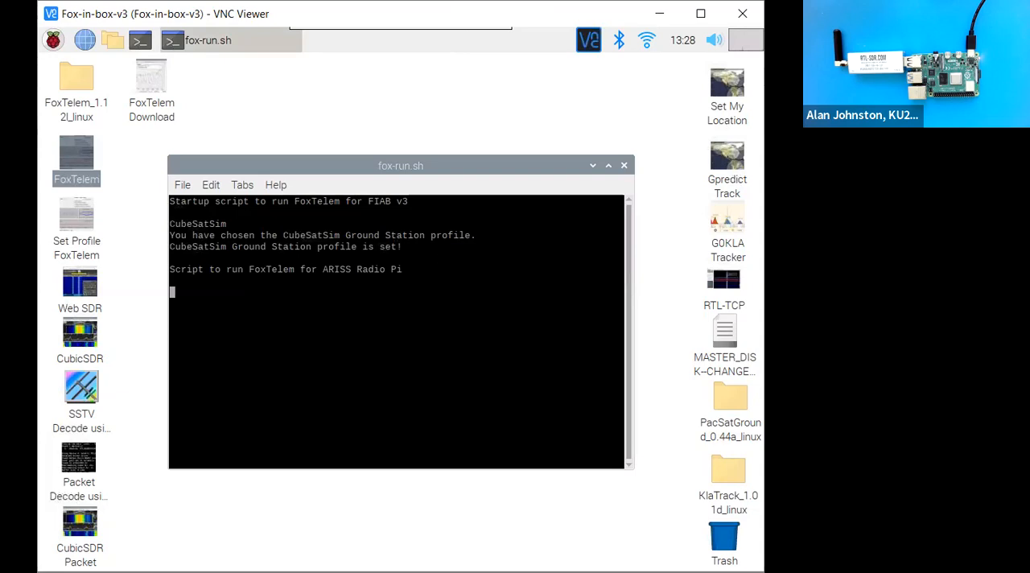
{"action": "mouse_move", "coordinate": [77, 153]}
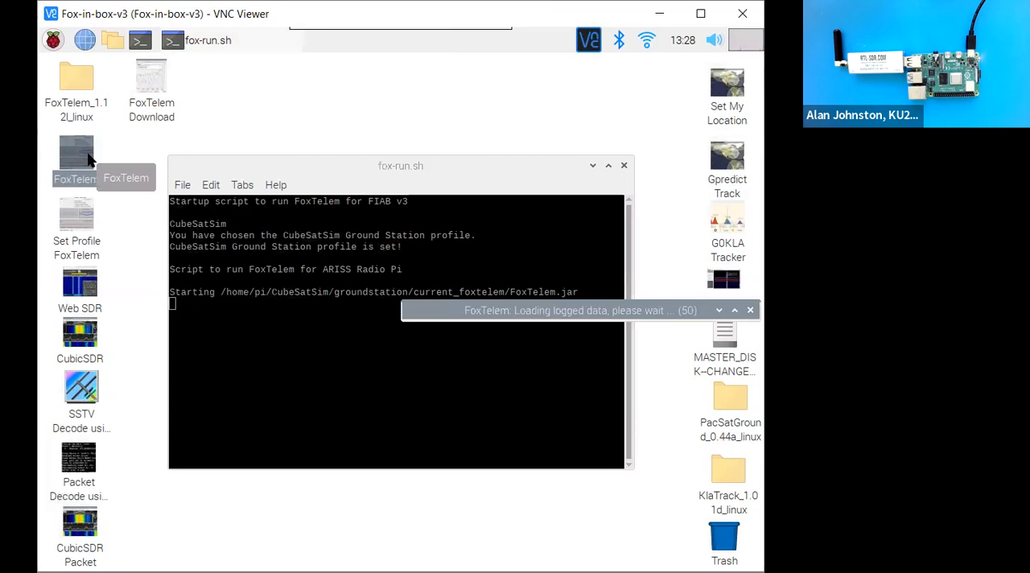
{"action": "mouse_move", "coordinate": [105, 38]}
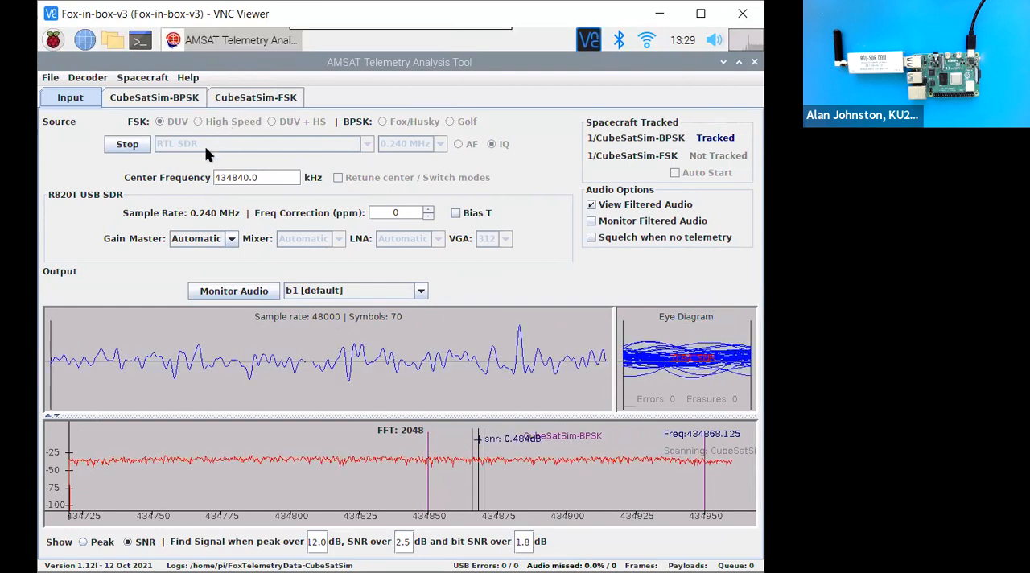
{"action": "mouse_move", "coordinate": [197, 143]}
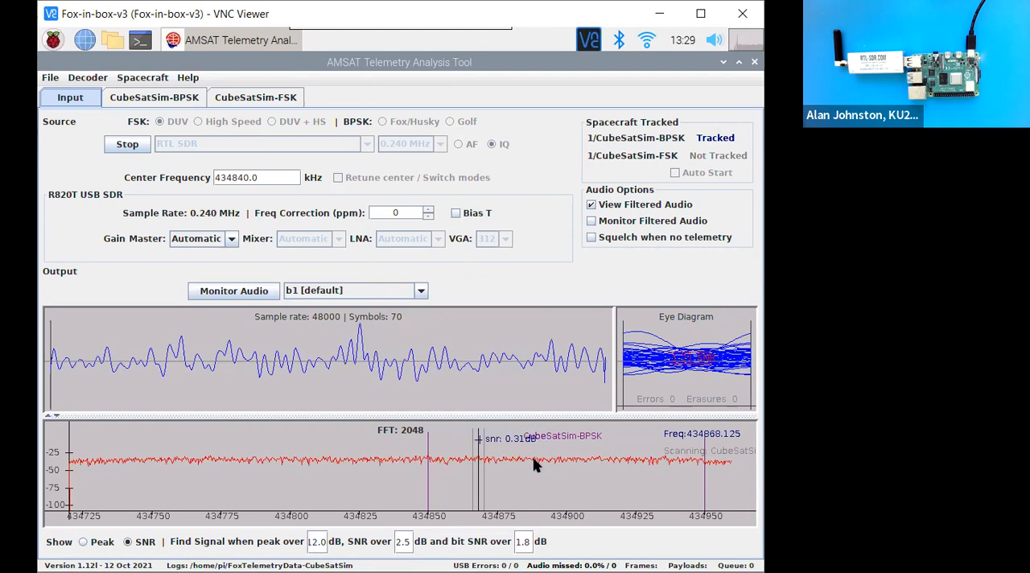
{"action": "mouse_move", "coordinate": [606, 477]}
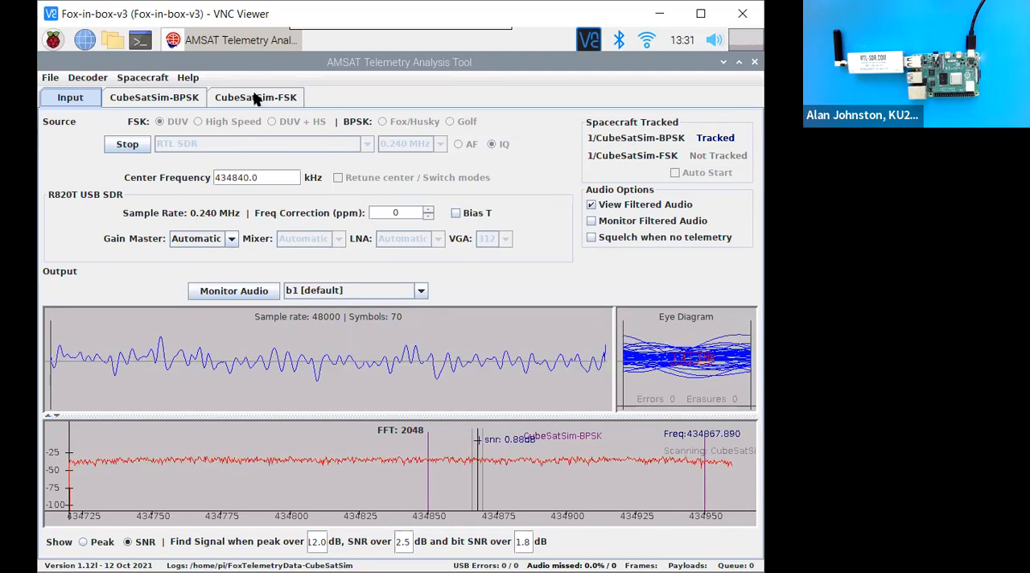
View the CubeSatSim-FSK Health page, still all zeros, then return to the receiver input
{"action": "left_click", "coordinate": [254, 96]}
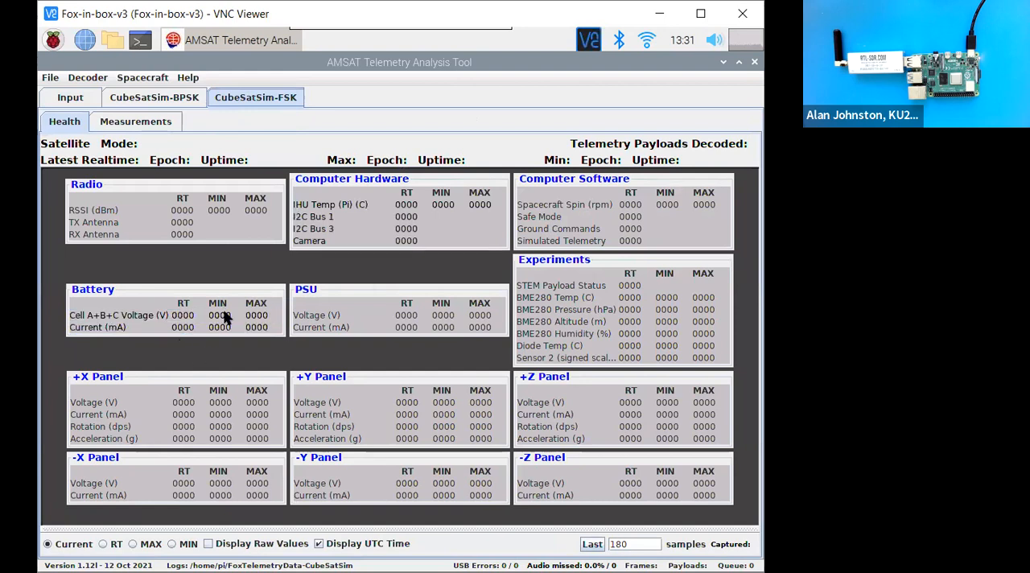
{"action": "mouse_move", "coordinate": [202, 329]}
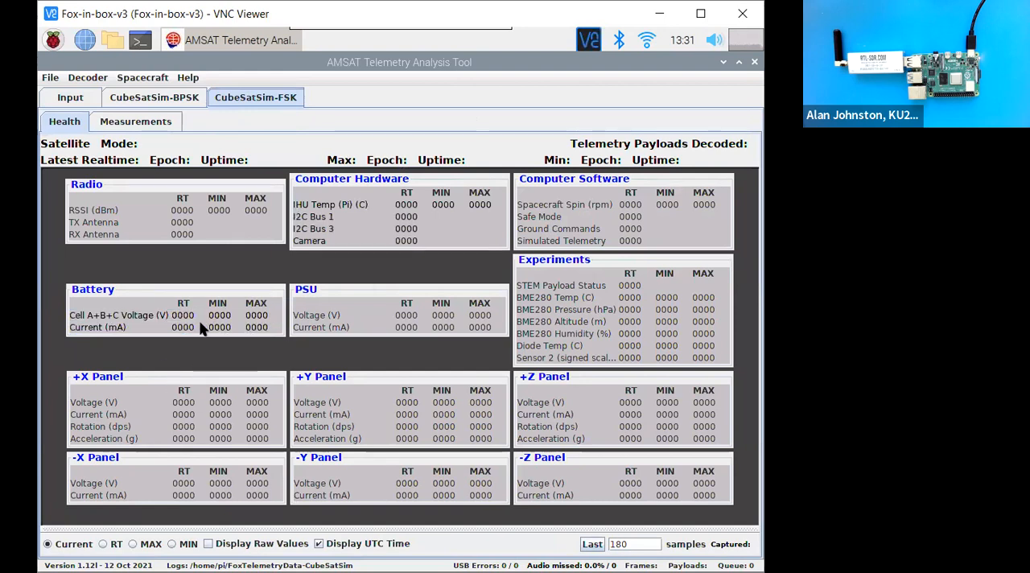
{"action": "mouse_move", "coordinate": [312, 299]}
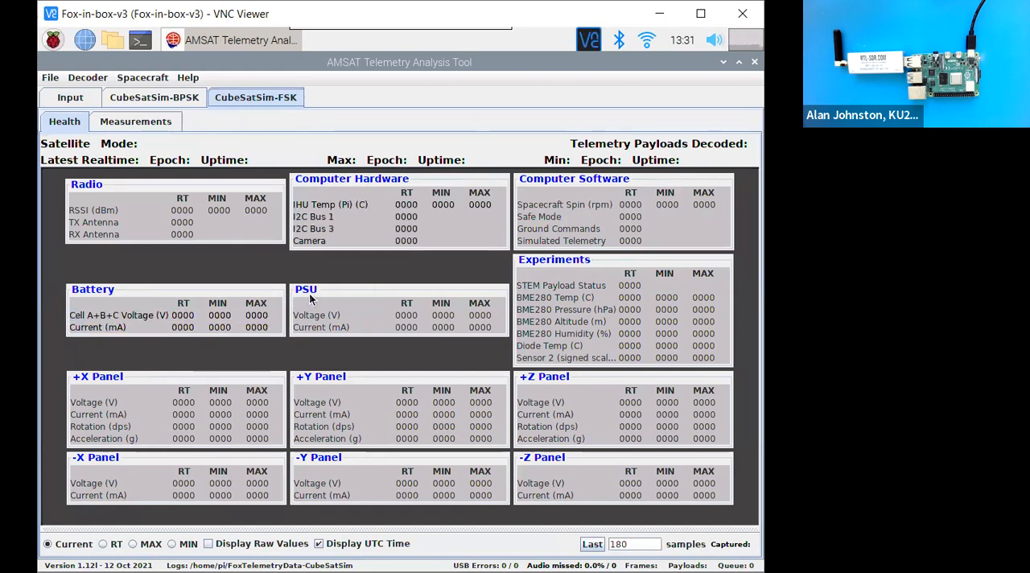
{"action": "left_click", "coordinate": [71, 97]}
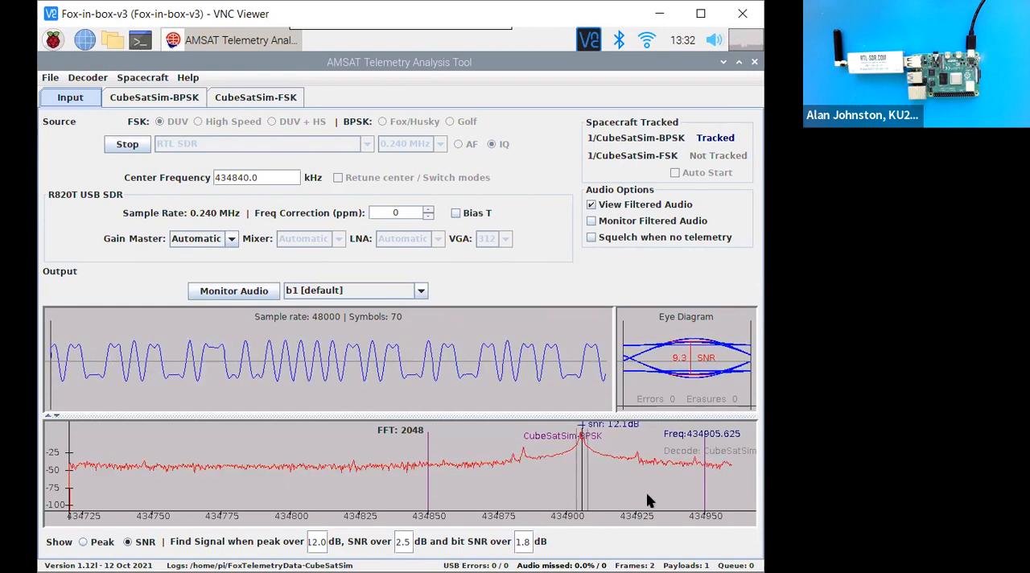
{"action": "mouse_move", "coordinate": [595, 474]}
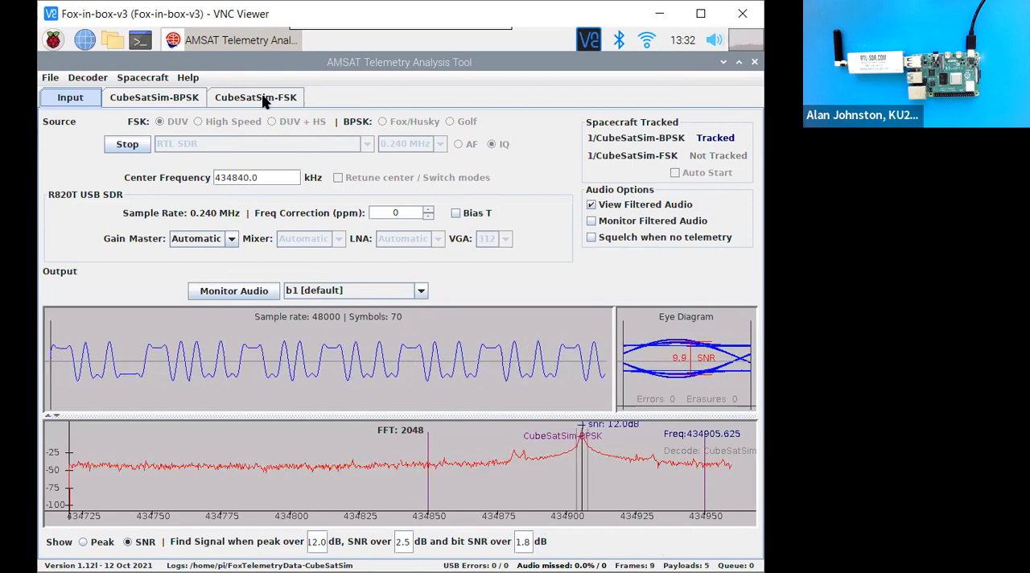
Show CubeSatSim-FSK Health and watch payloads decoded climb to 19 with MIN/MAX filling
{"action": "left_click", "coordinate": [256, 96]}
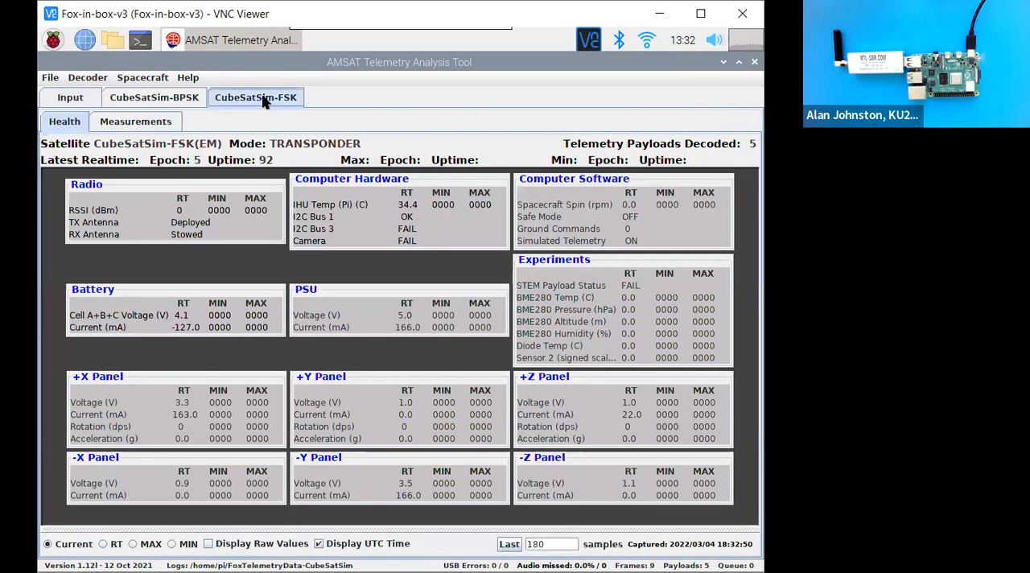
{"action": "left_click", "coordinate": [121, 316]}
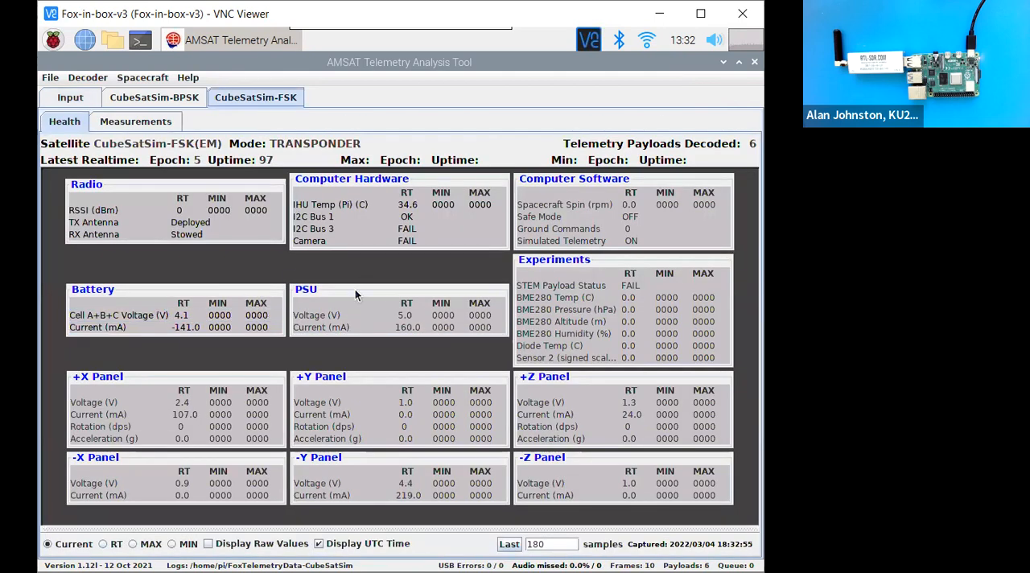
{"action": "mouse_move", "coordinate": [755, 121]}
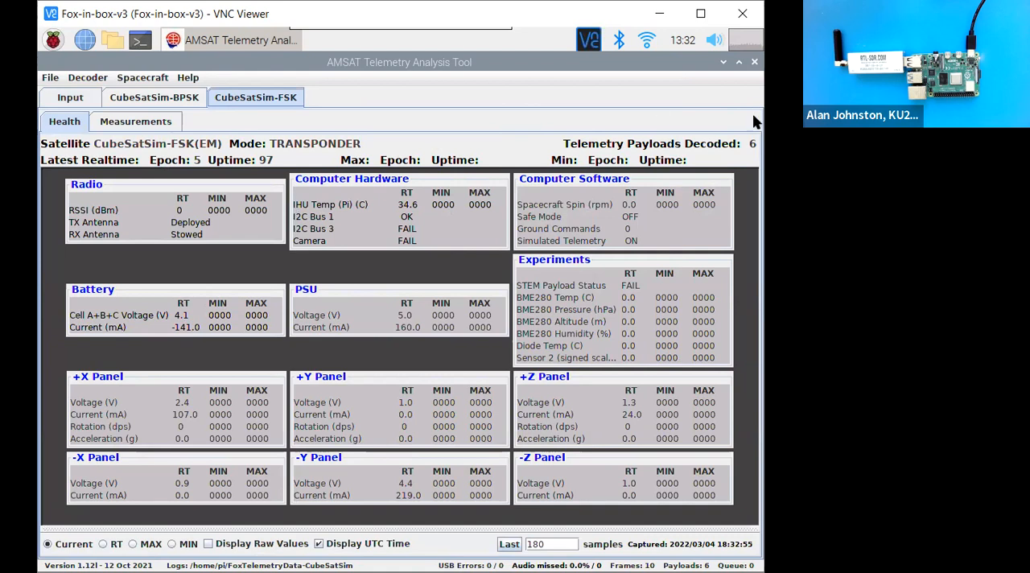
{"action": "mouse_move", "coordinate": [727, 153]}
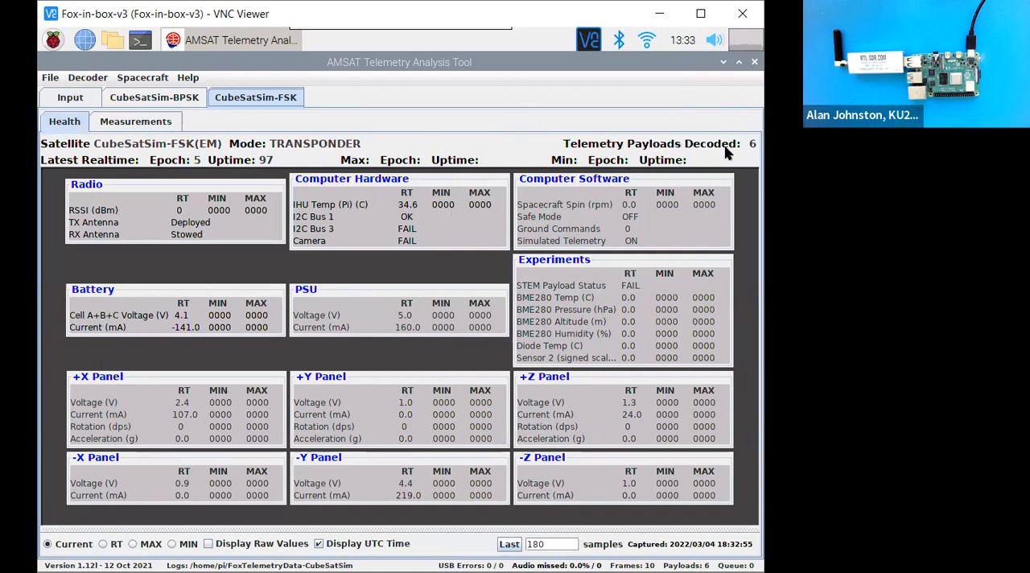
{"action": "mouse_move", "coordinate": [742, 149]}
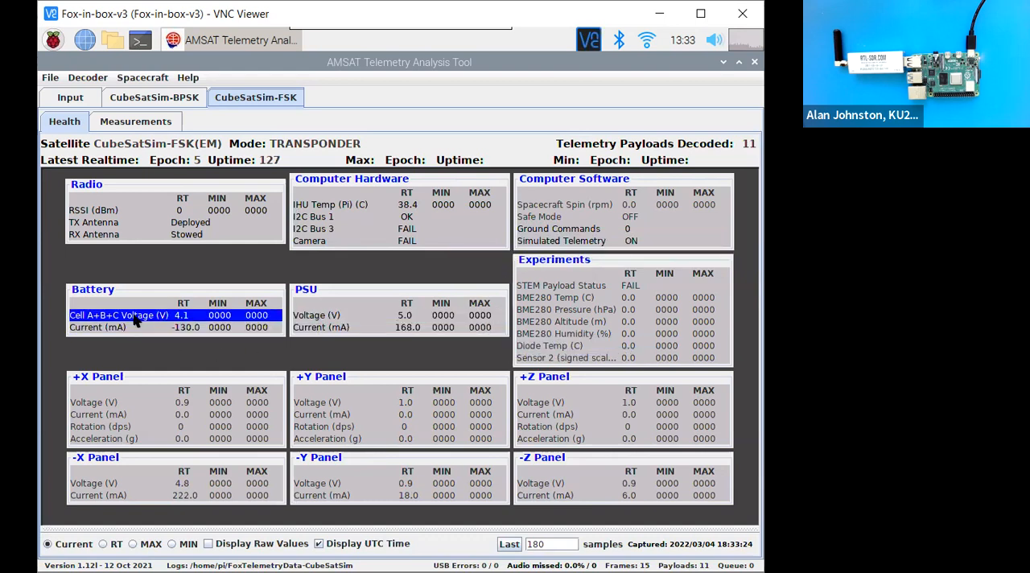
{"action": "mouse_move", "coordinate": [141, 316]}
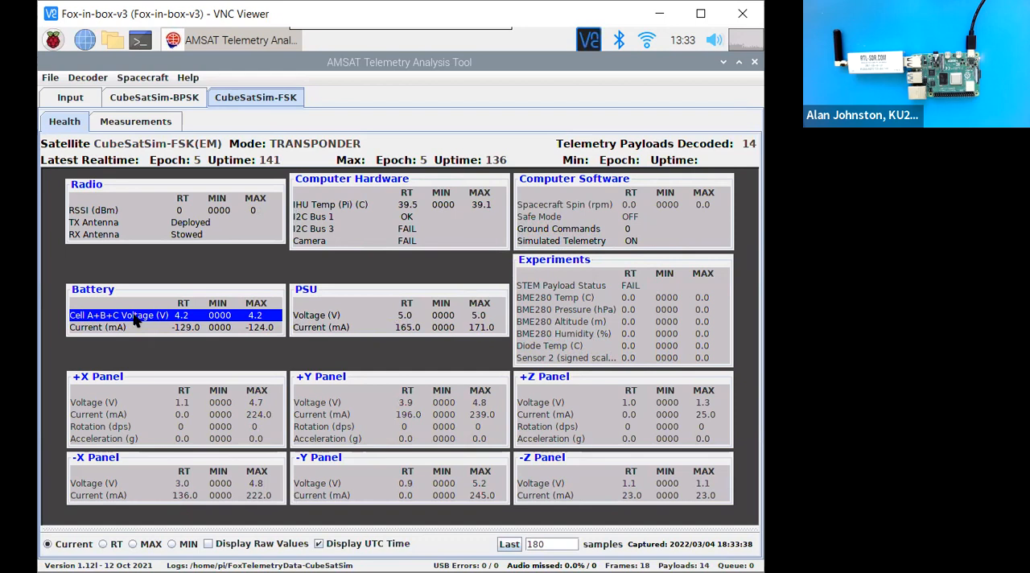
{"action": "mouse_move", "coordinate": [179, 352]}
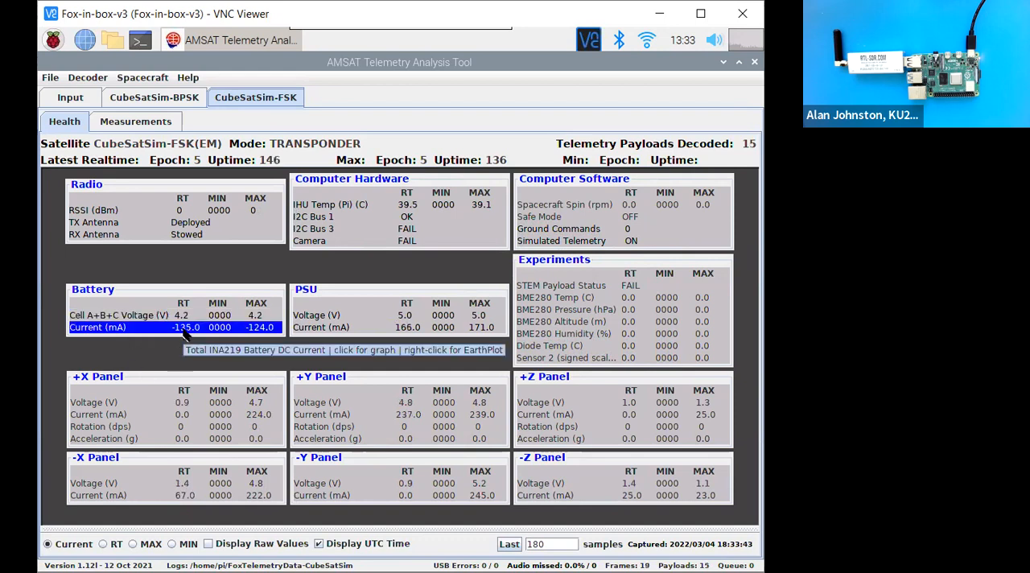
{"action": "mouse_move", "coordinate": [206, 381]}
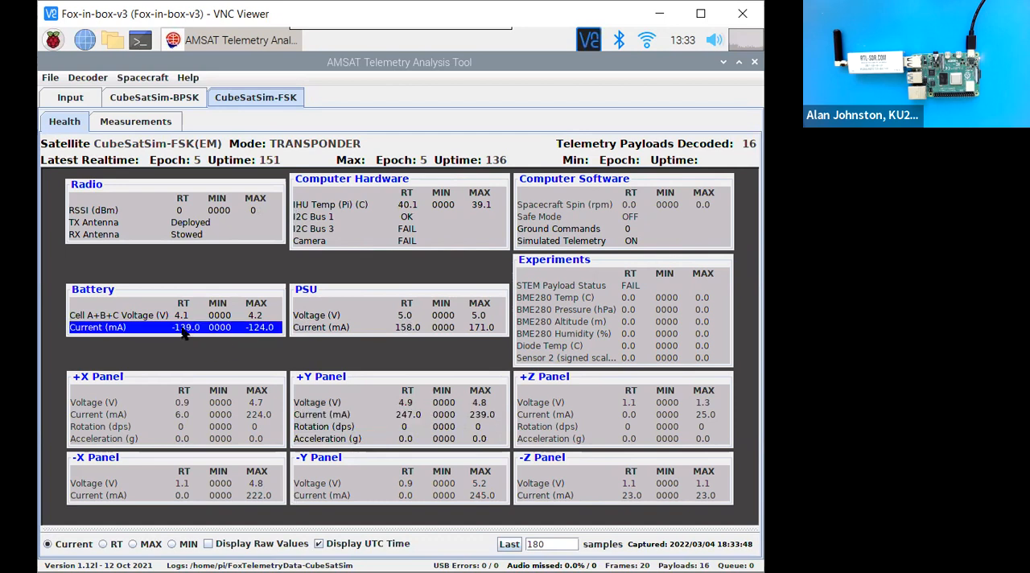
{"action": "left_click", "coordinate": [161, 316]}
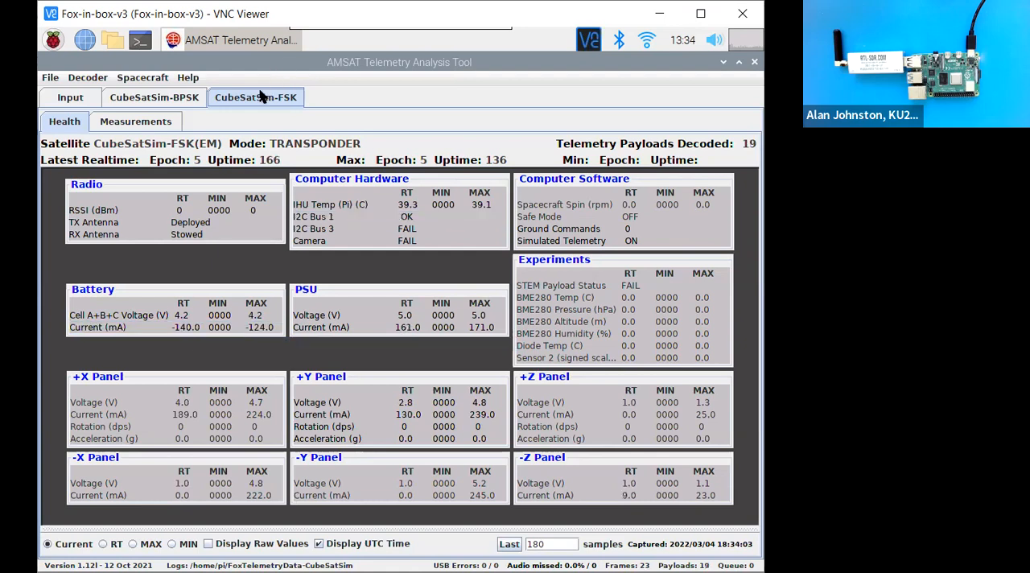
Check the empty CubeSatSim-BPSK Health page, then return to the receiver at 434840 kHz
{"action": "left_click", "coordinate": [70, 97]}
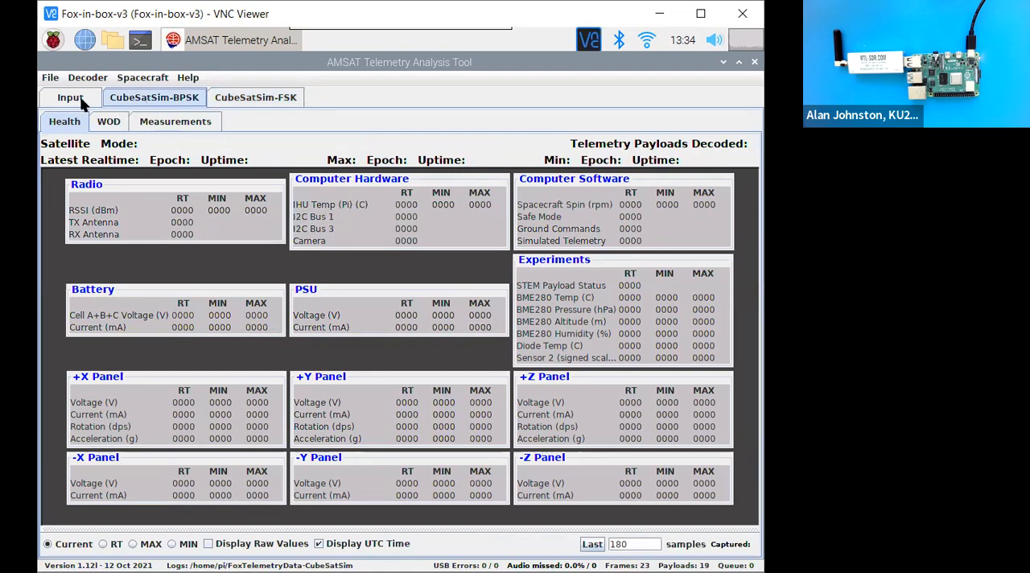
{"action": "left_click", "coordinate": [71, 97]}
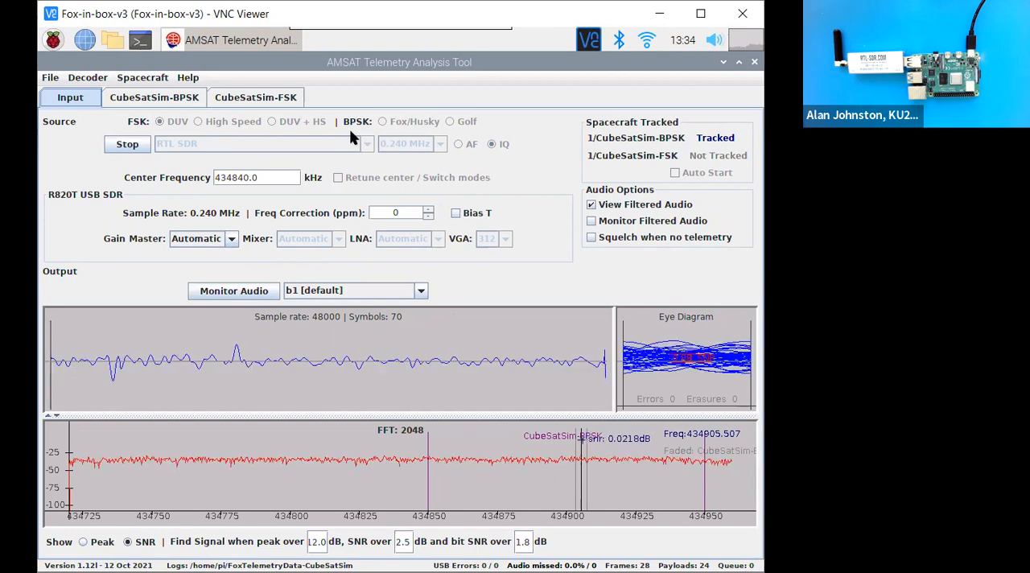
{"action": "mouse_move", "coordinate": [177, 156]}
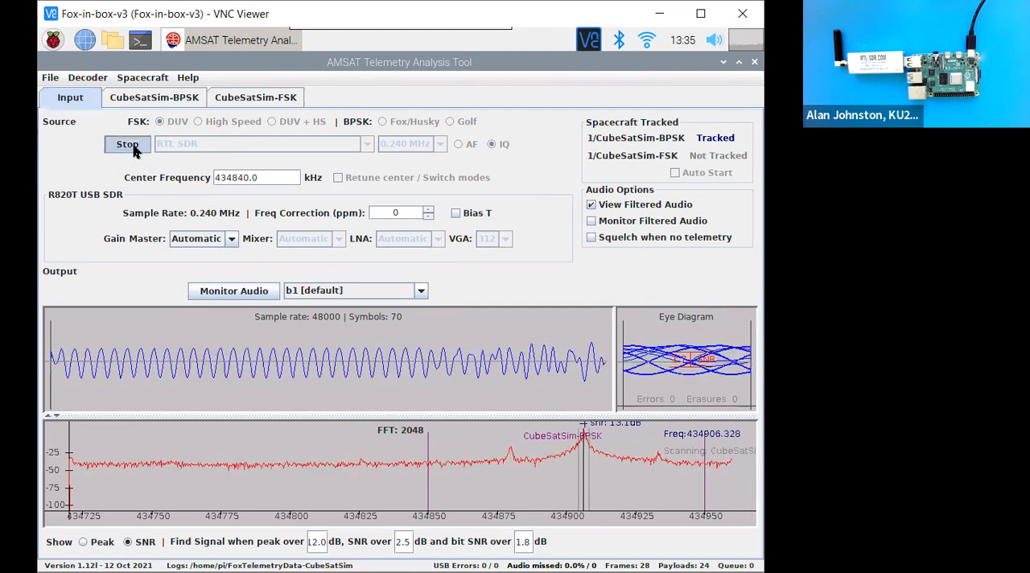
Stop FSK reception and restart in BPSK Fox/Husky mode with RTL SDR, gaining carrier lock
{"action": "left_click", "coordinate": [127, 143]}
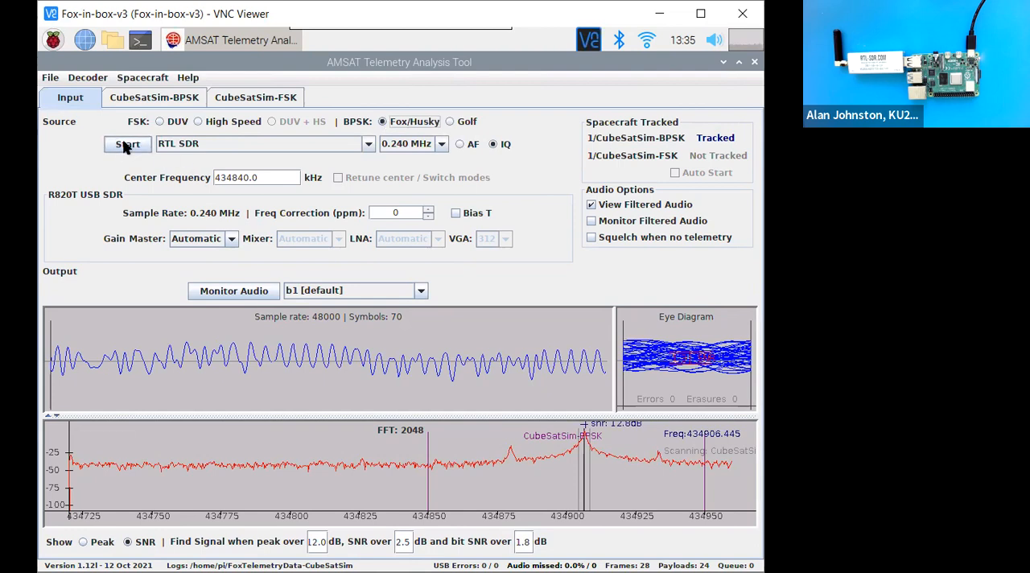
{"action": "left_click", "coordinate": [125, 143]}
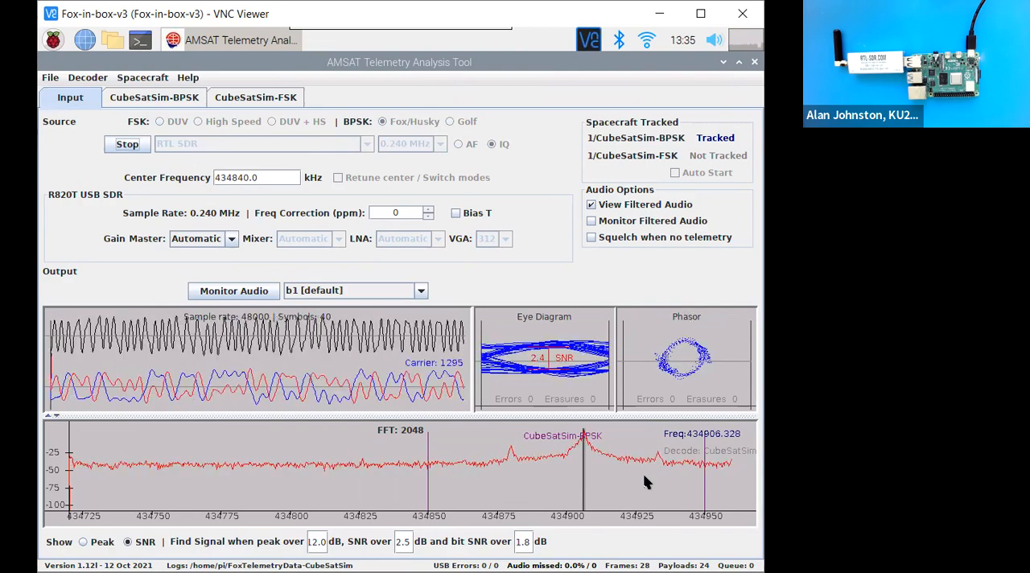
{"action": "mouse_move", "coordinate": [684, 409]}
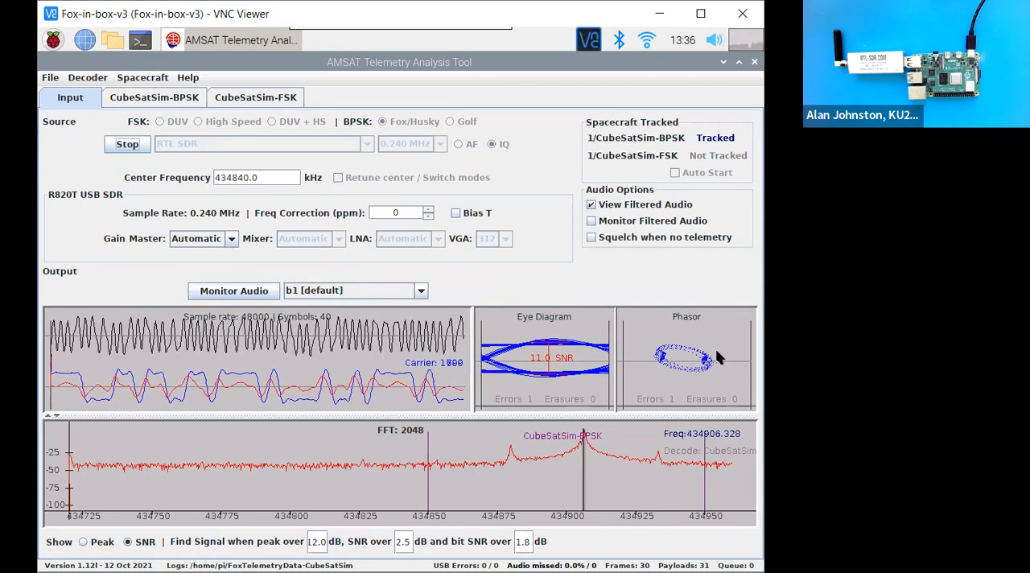
{"action": "mouse_move", "coordinate": [691, 277]}
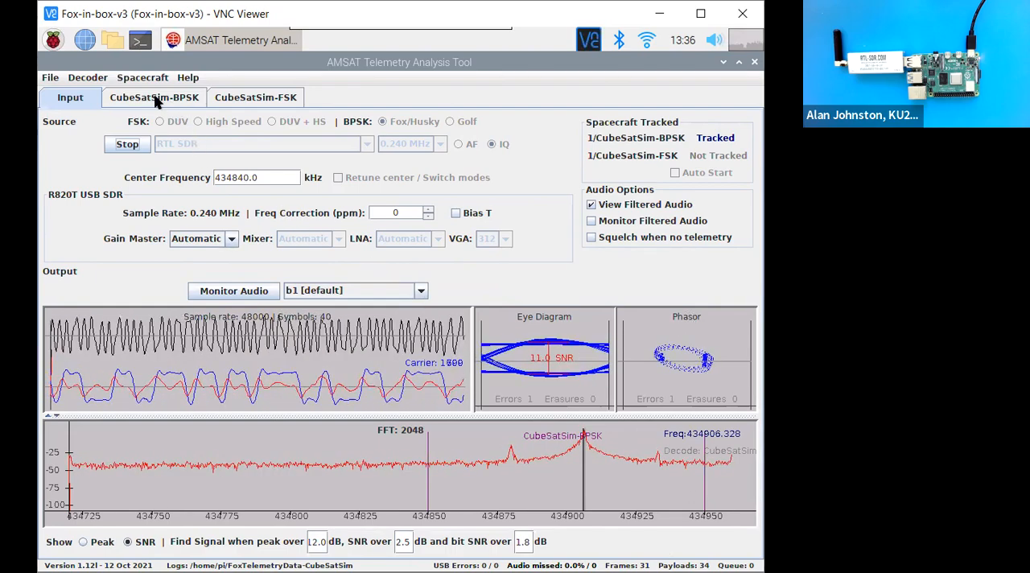
{"action": "left_click", "coordinate": [155, 97]}
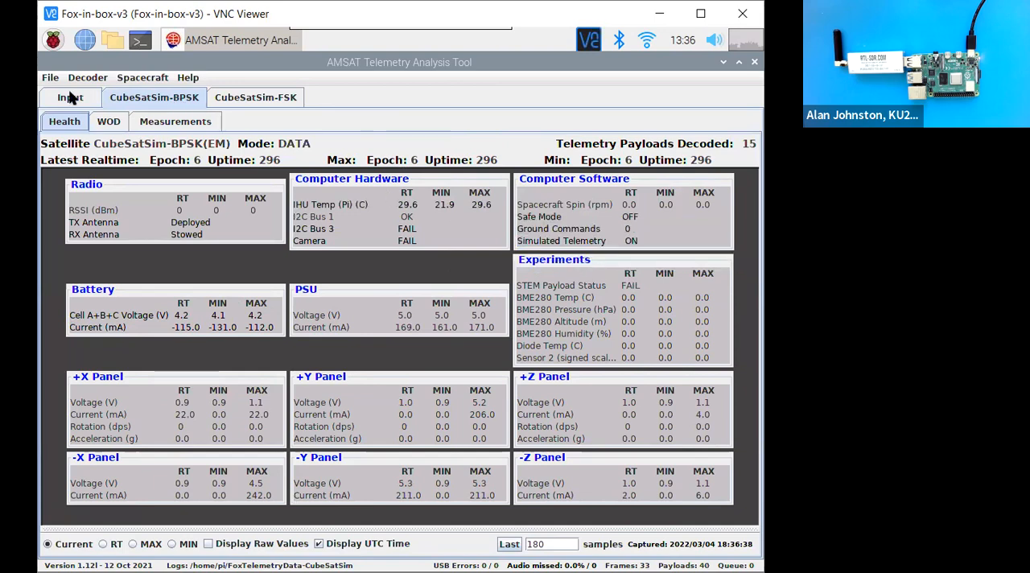
{"action": "left_click", "coordinate": [71, 97]}
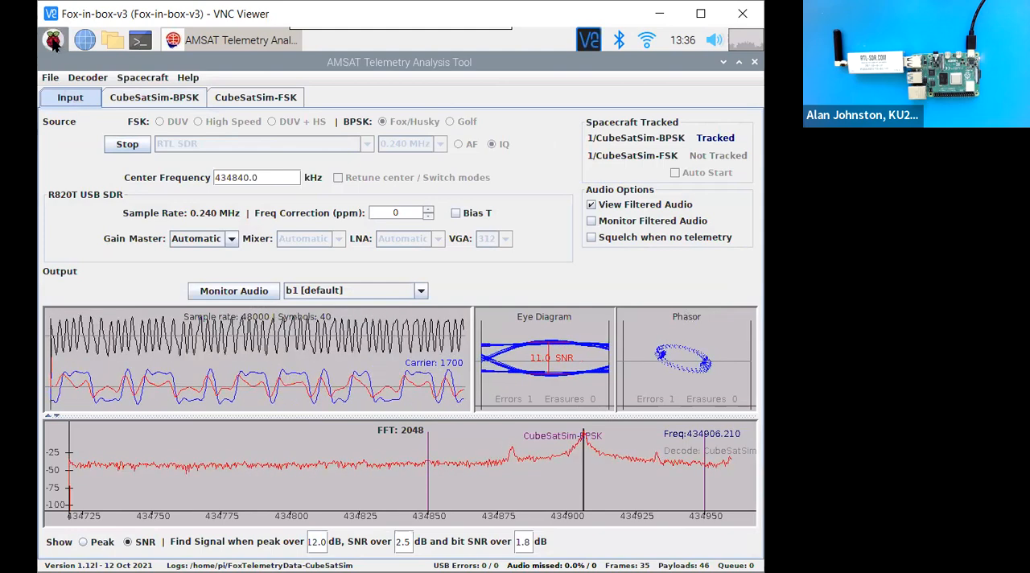
Launch OpenWebRX from the Pi menu, start it, and choose the CubeSatSim bookmark at 434.900 MHz Packet mode
{"action": "left_click", "coordinate": [55, 41]}
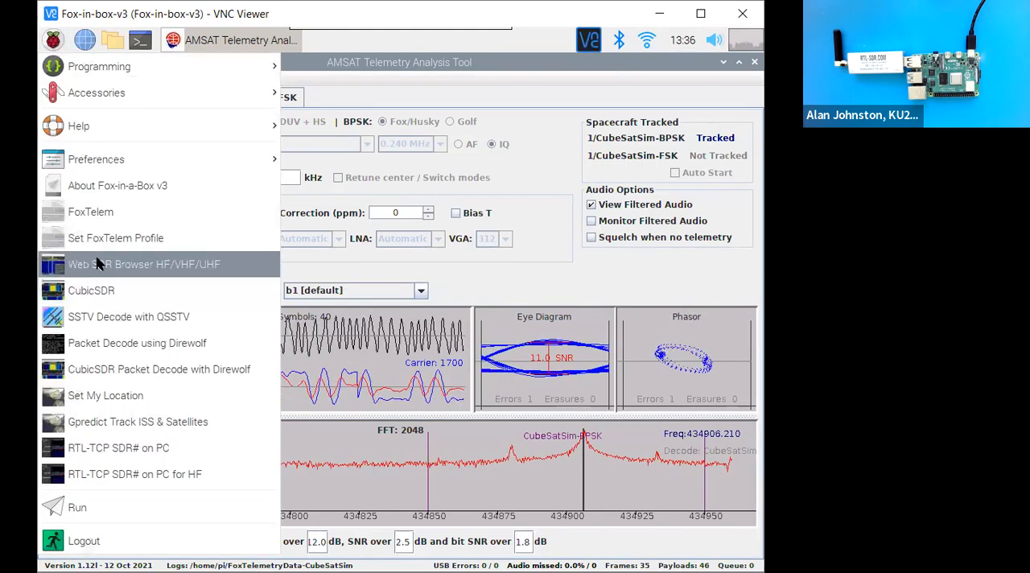
{"action": "left_click", "coordinate": [145, 264]}
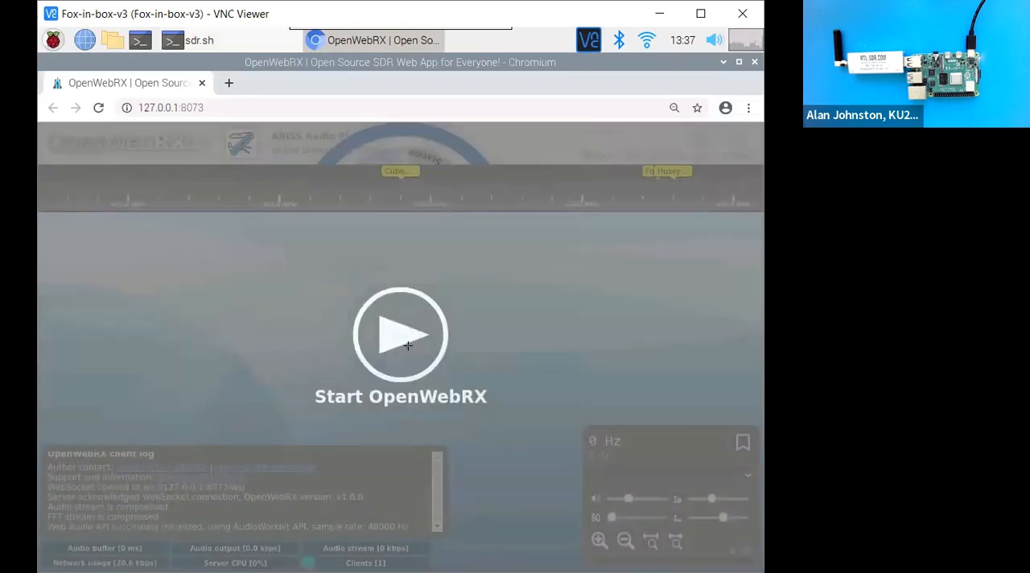
{"action": "left_click", "coordinate": [399, 335]}
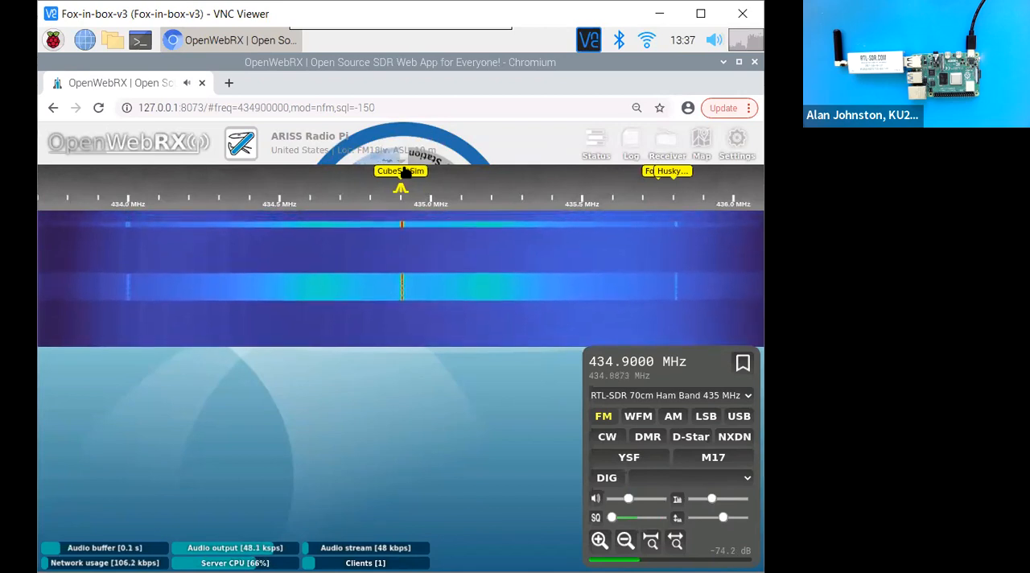
{"action": "left_click", "coordinate": [689, 476]}
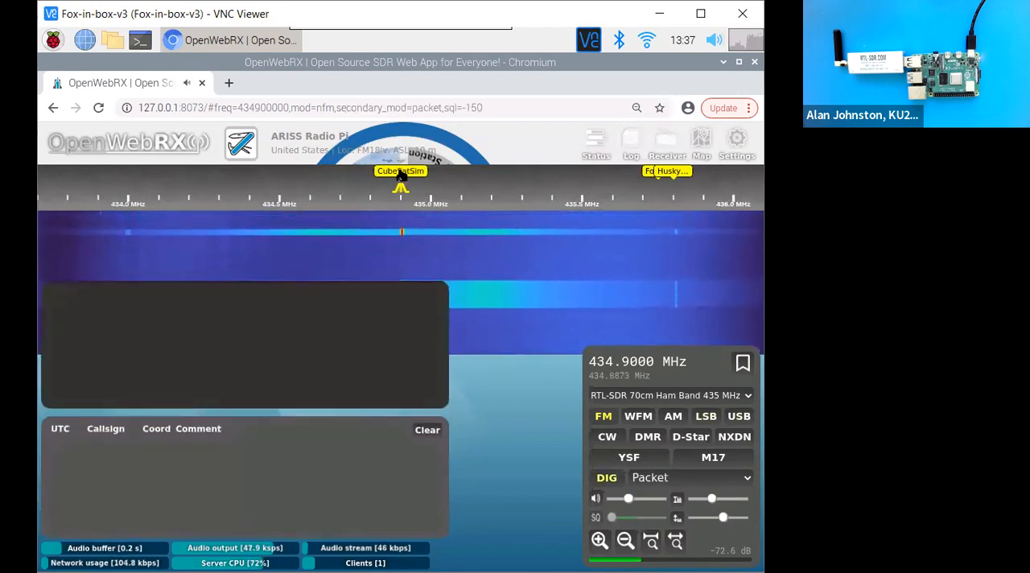